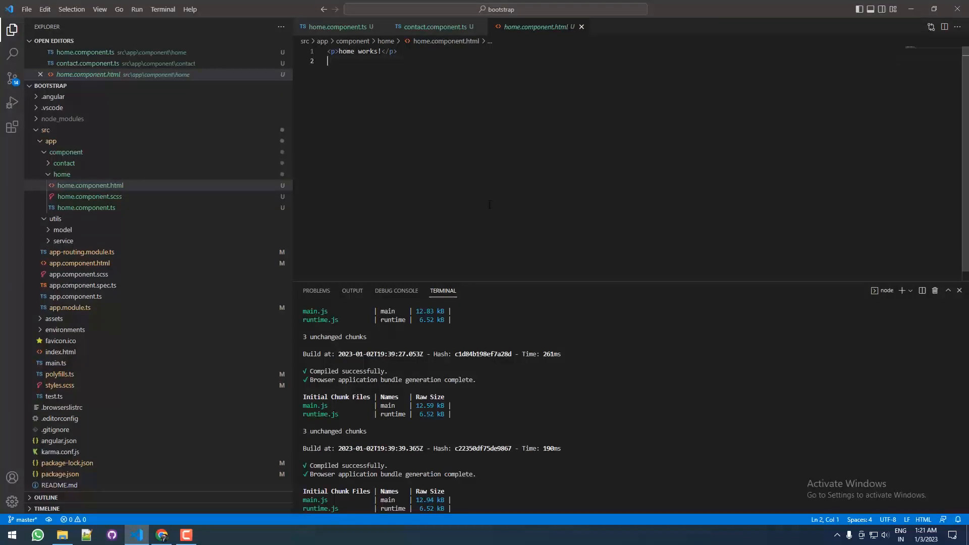
mouse_move(207, 143)
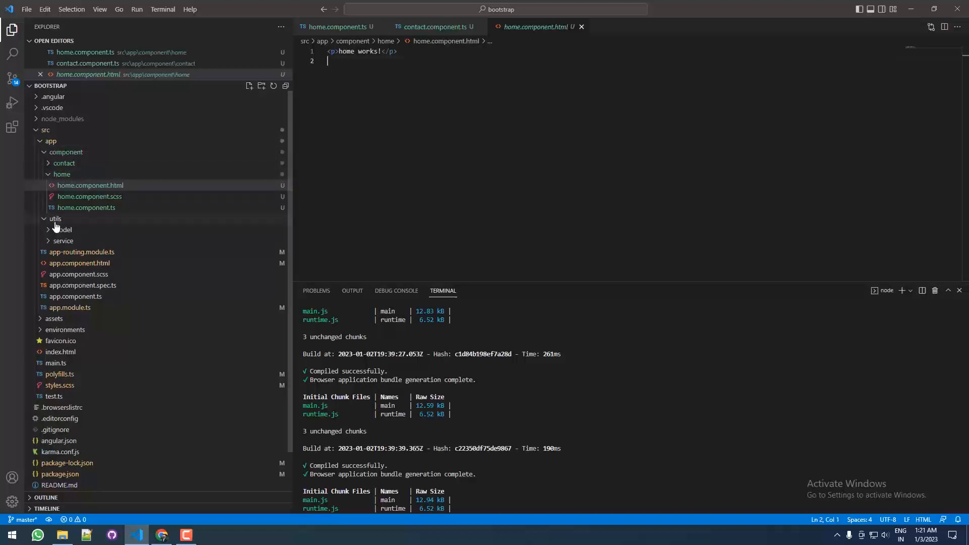
Expand the utils folder and open the service folder's context menu
click(56, 218)
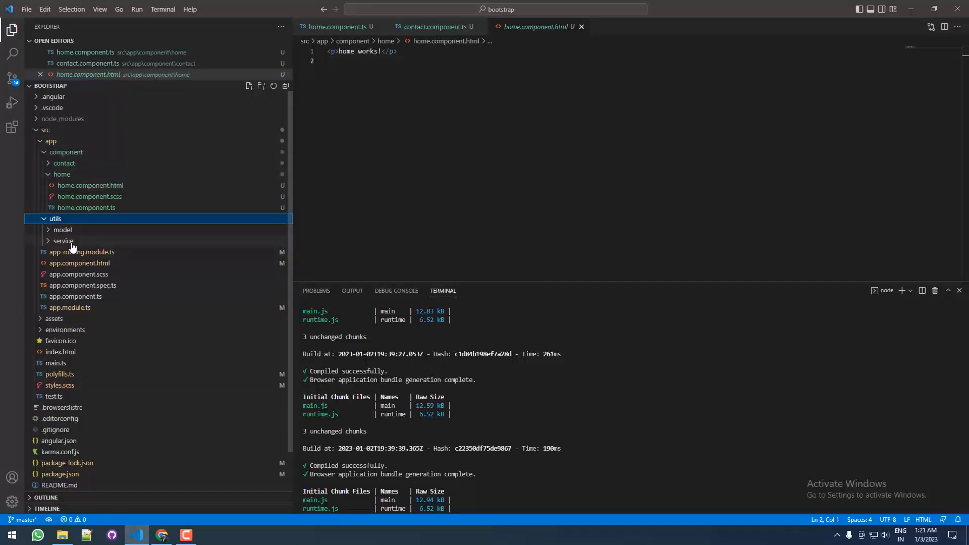
right_click(62, 240)
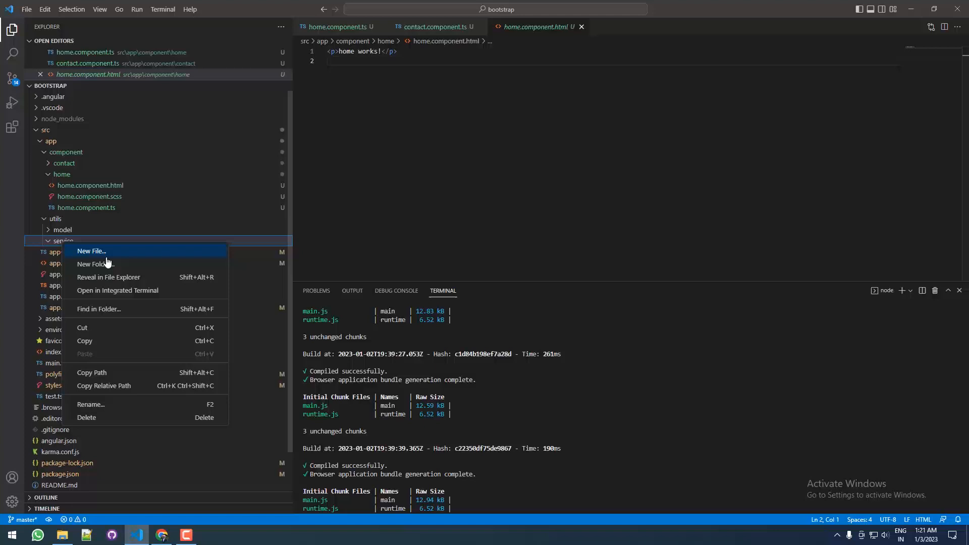
Run 'ng g s common --flat' in the service folder terminal and open common.service.ts
click(118, 290)
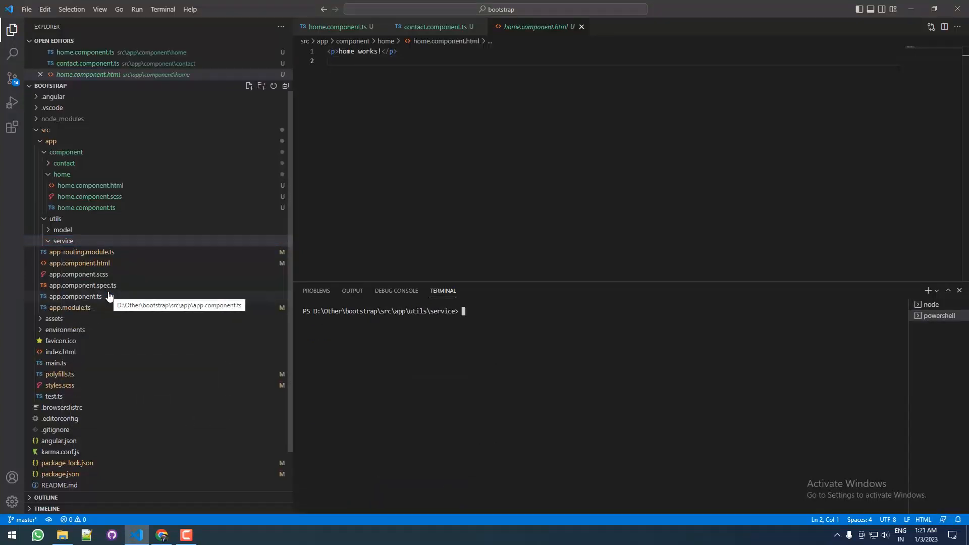
text(ng g s)
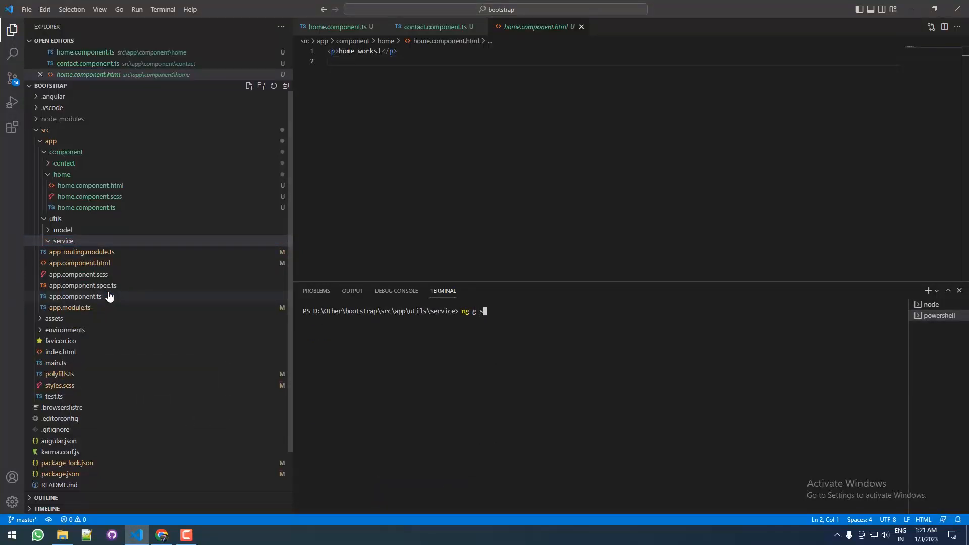
text(common --flat)
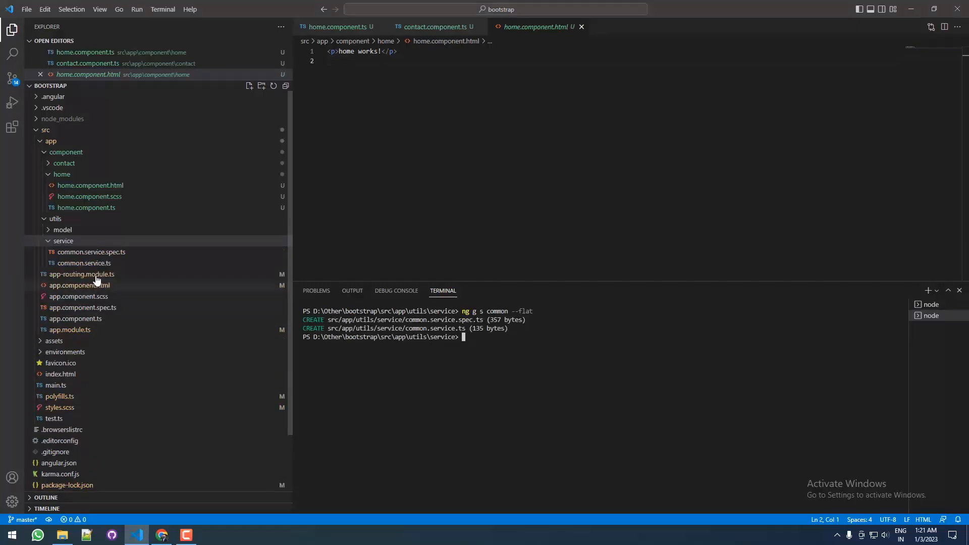
click(91, 251)
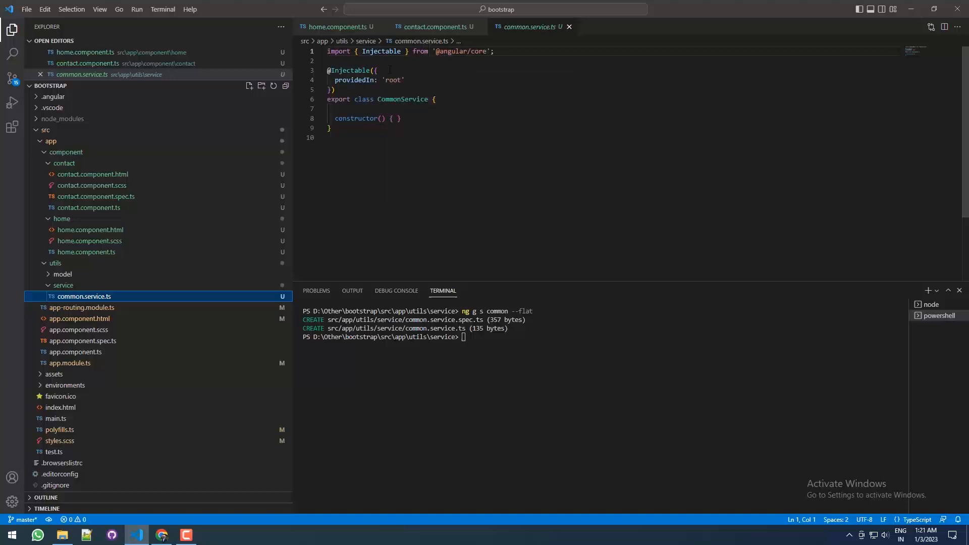
drag(328, 70, 336, 90)
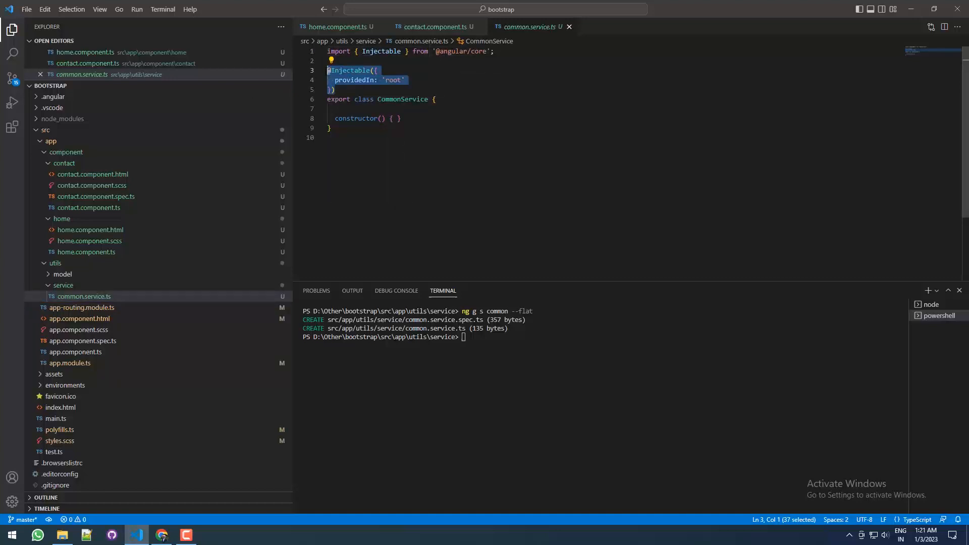
click(398, 80)
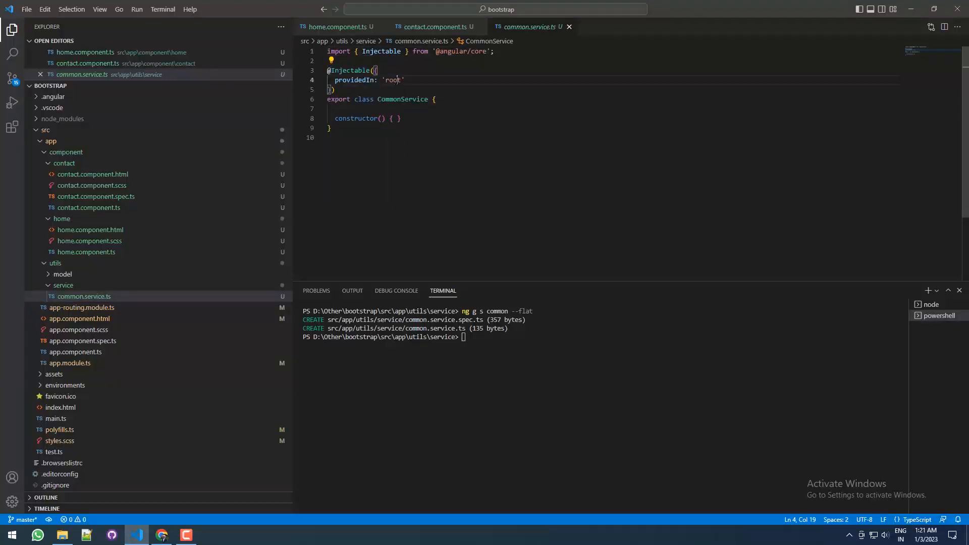
double_click(394, 80)
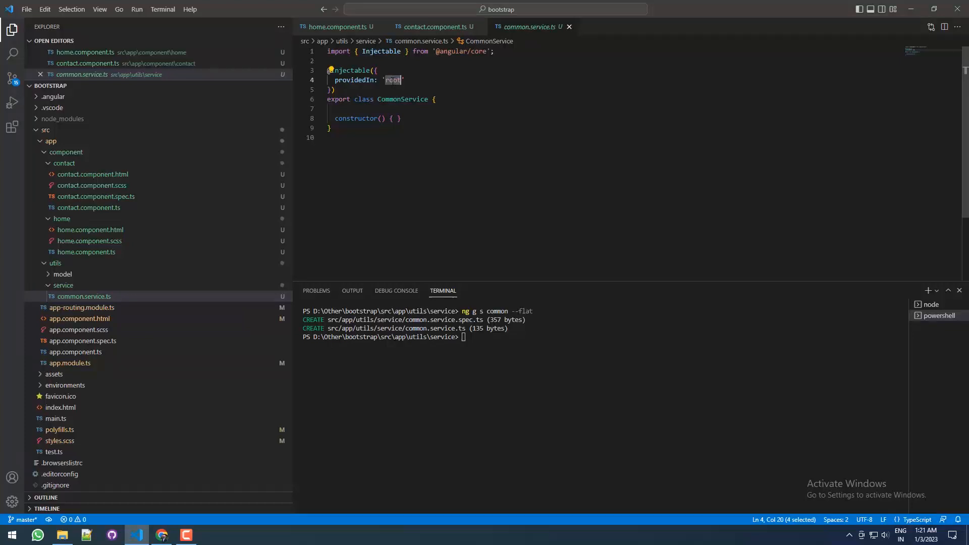
mouse_move(255, 225)
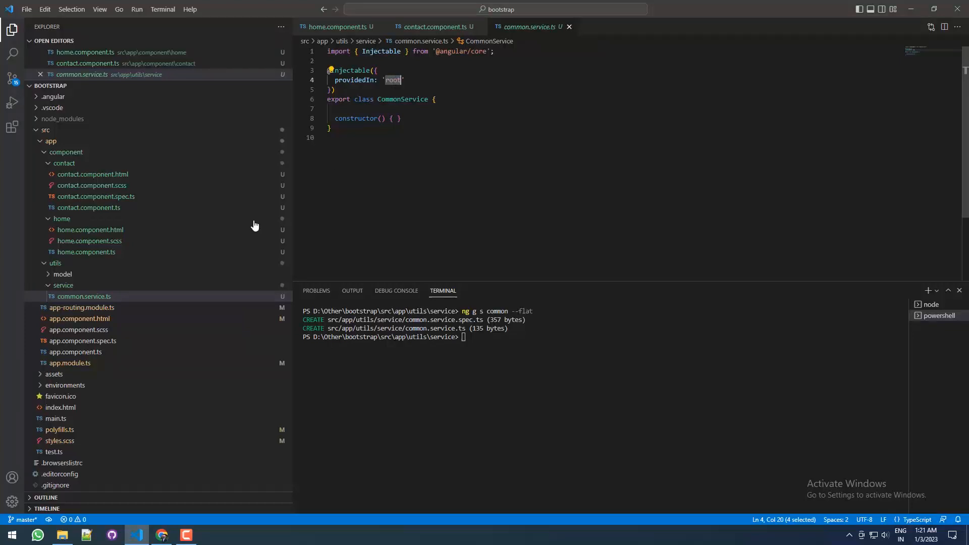
click(397, 99)
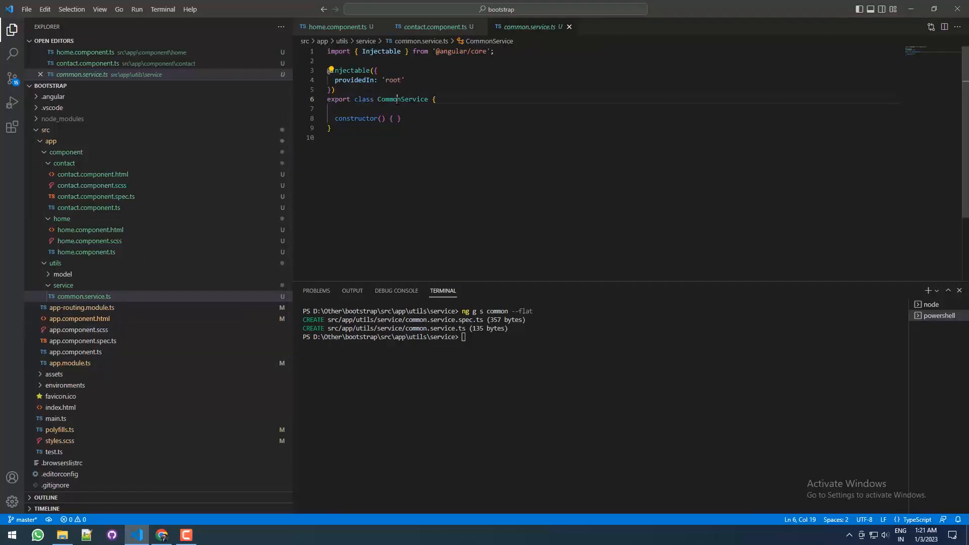
double_click(402, 99)
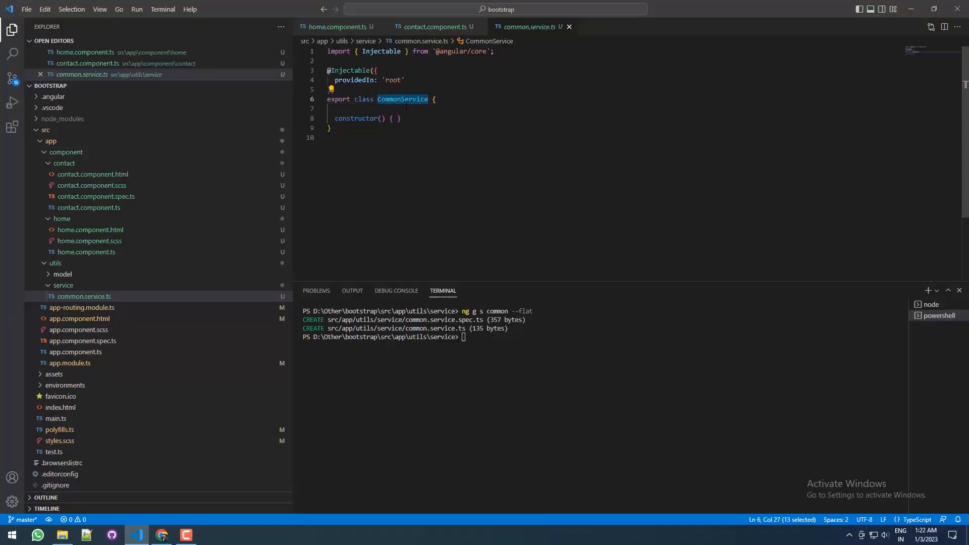
click(12, 53)
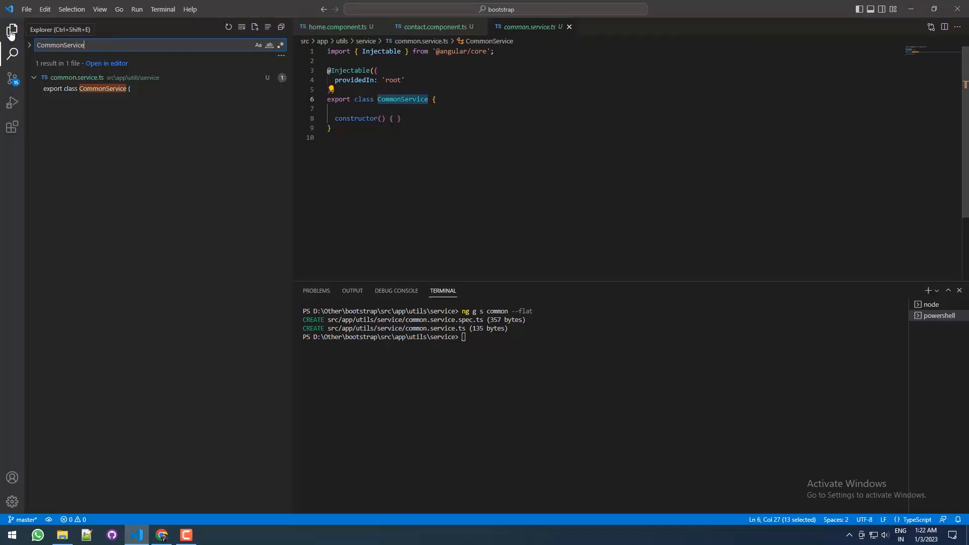
click(11, 30)
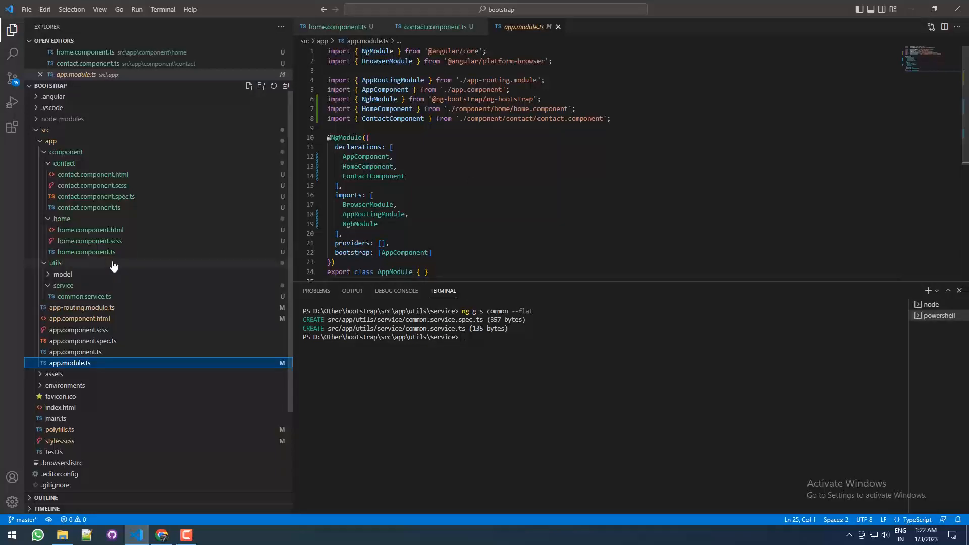
click(84, 296)
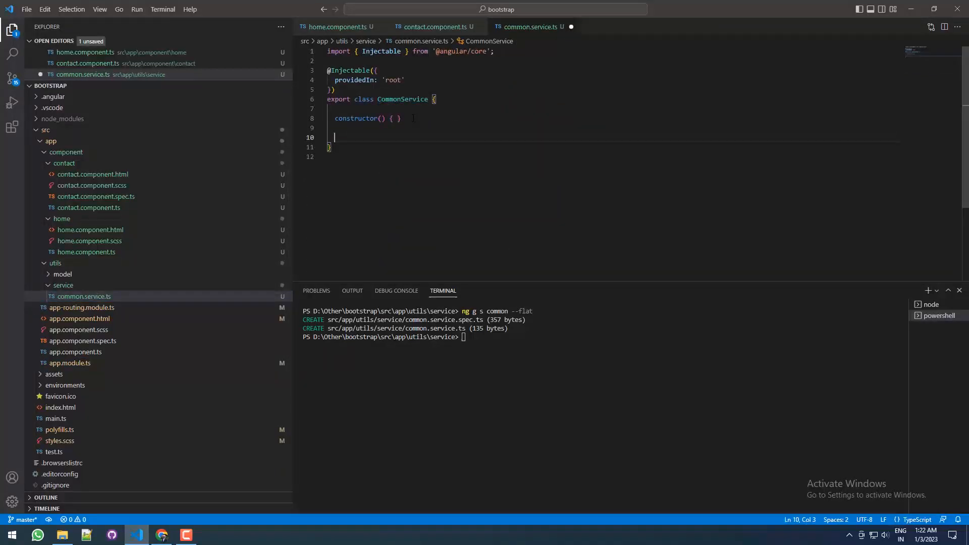
Write a commonFun() method logging 'hi its working!!' in CommonService, then open home.component.ts
text(coo)
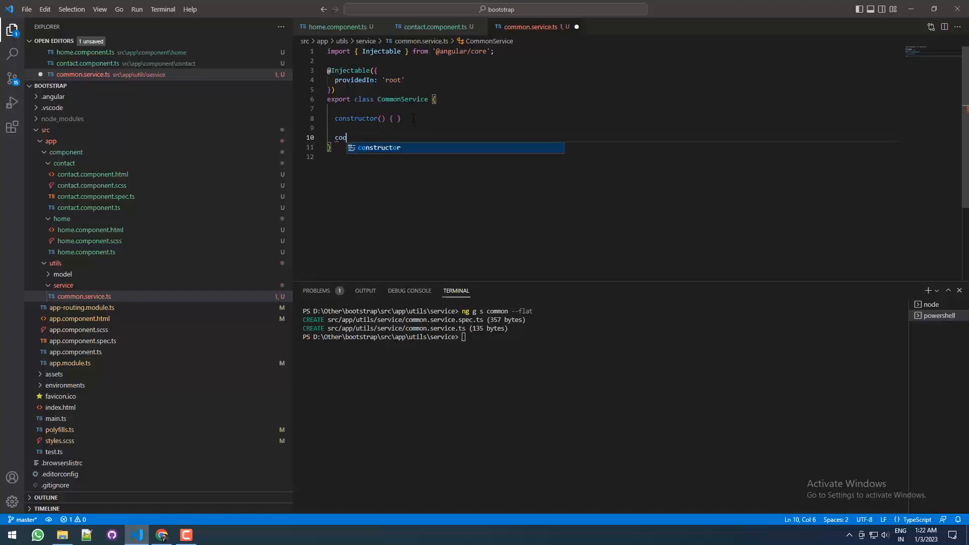
text(mmon)
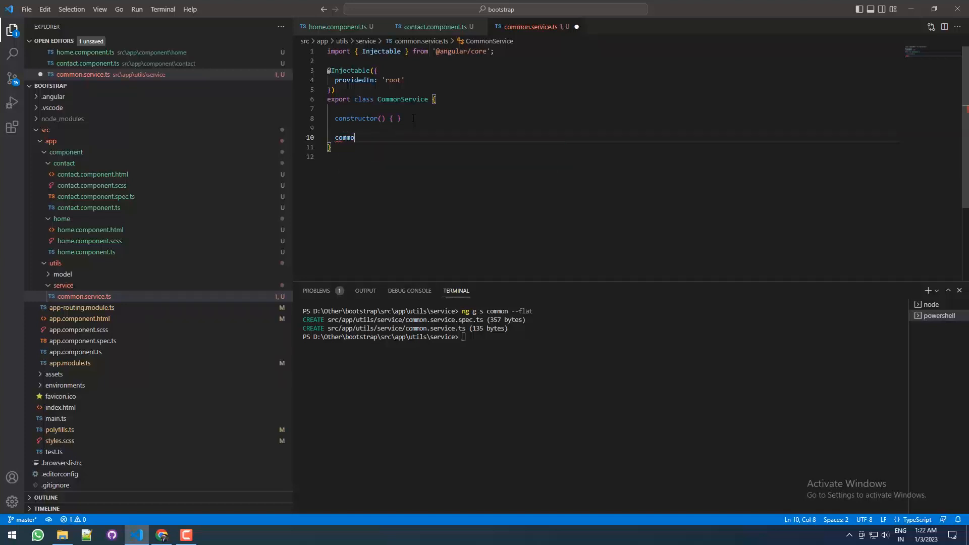
text(nFun())
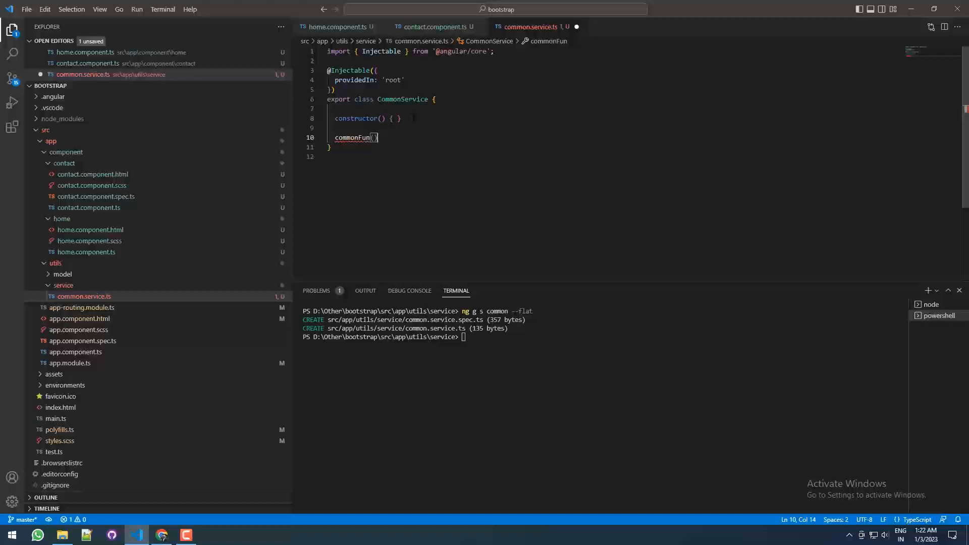
text(console.log(';)
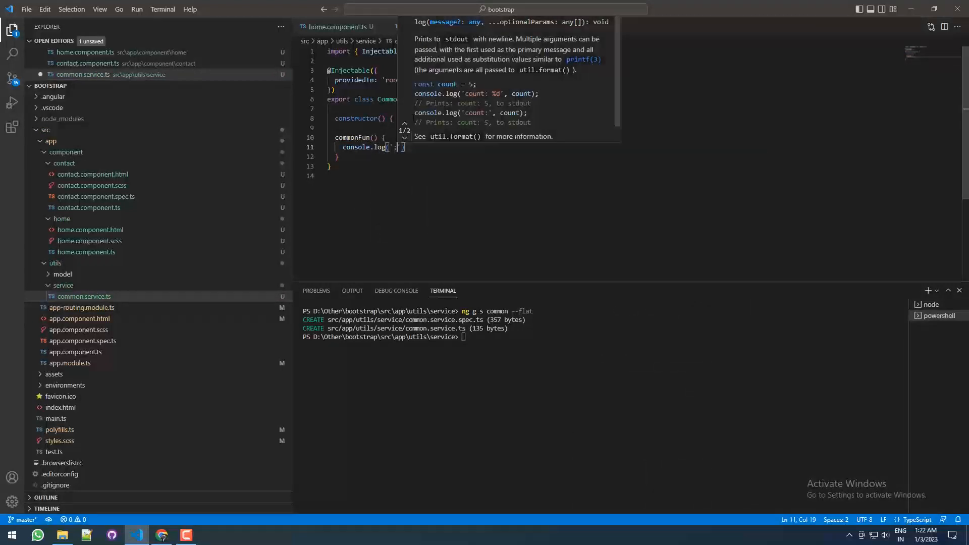
text(hi its w)
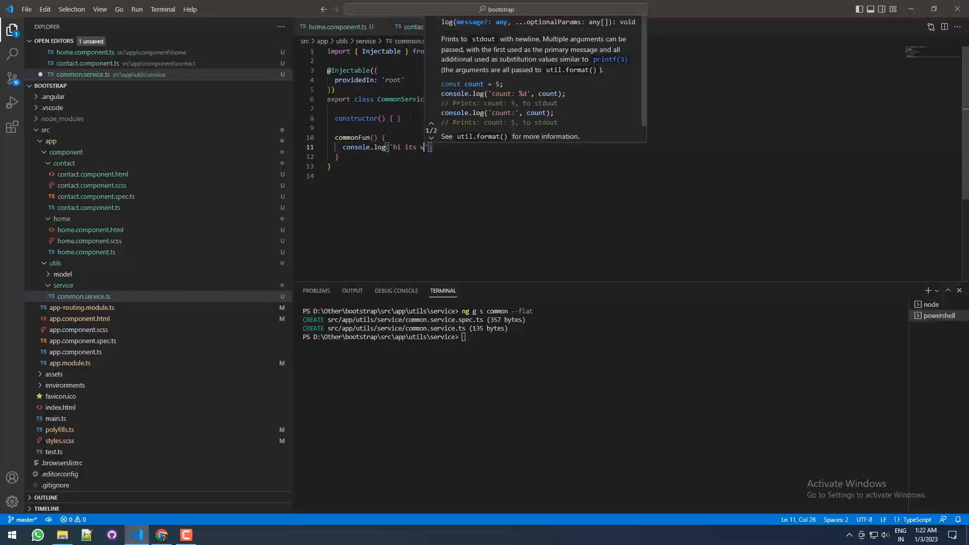
text(orking!!)
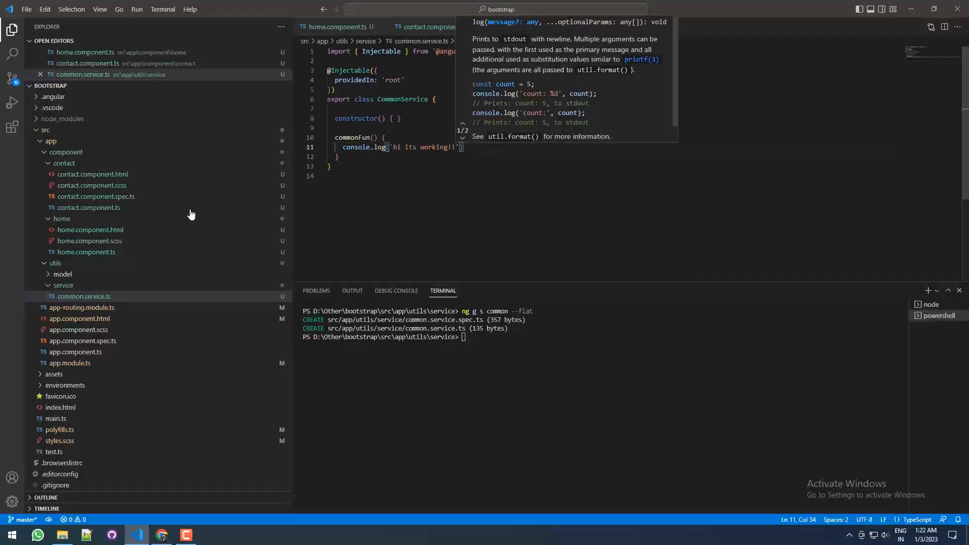
click(63, 162)
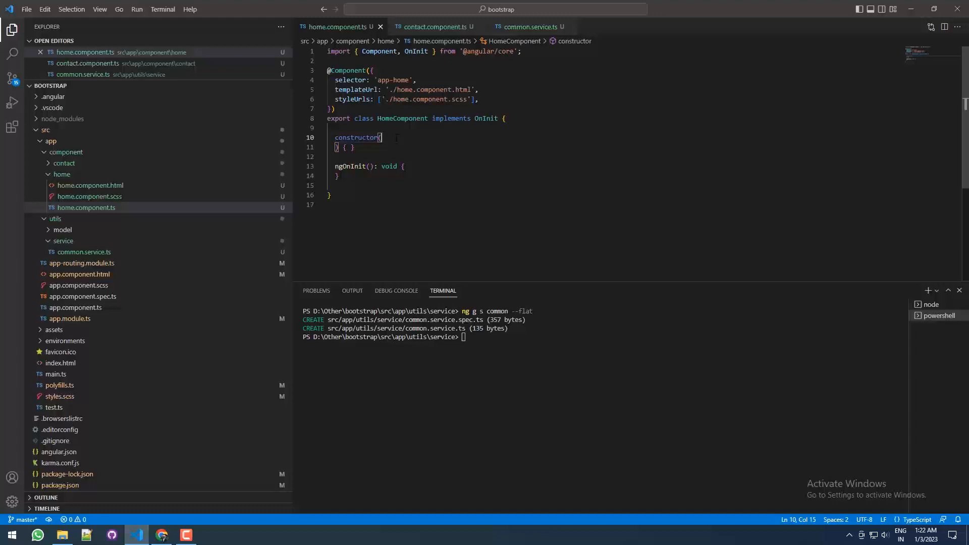
Inject CommonService as private commonSer and call this.commonSer.commonFun() in ngOnInit
text(private)
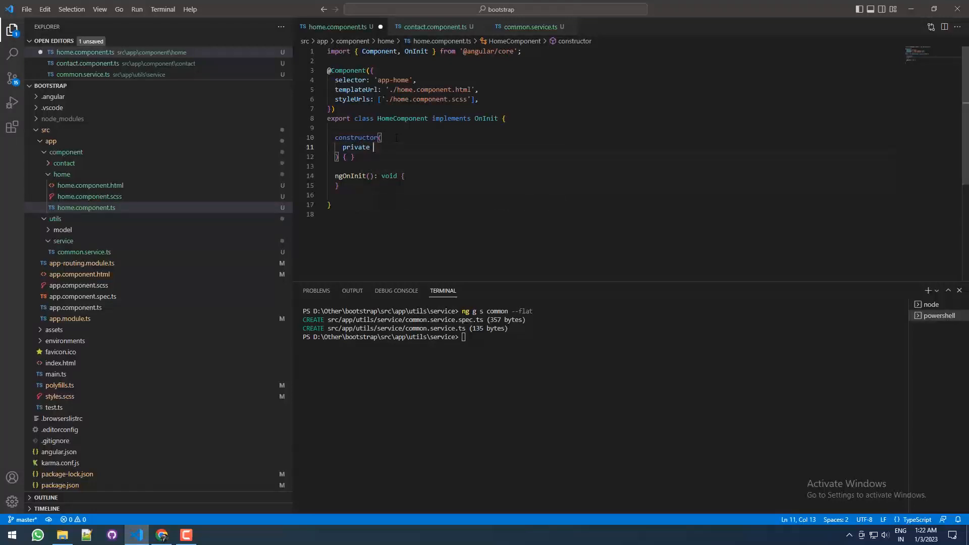
text(co)
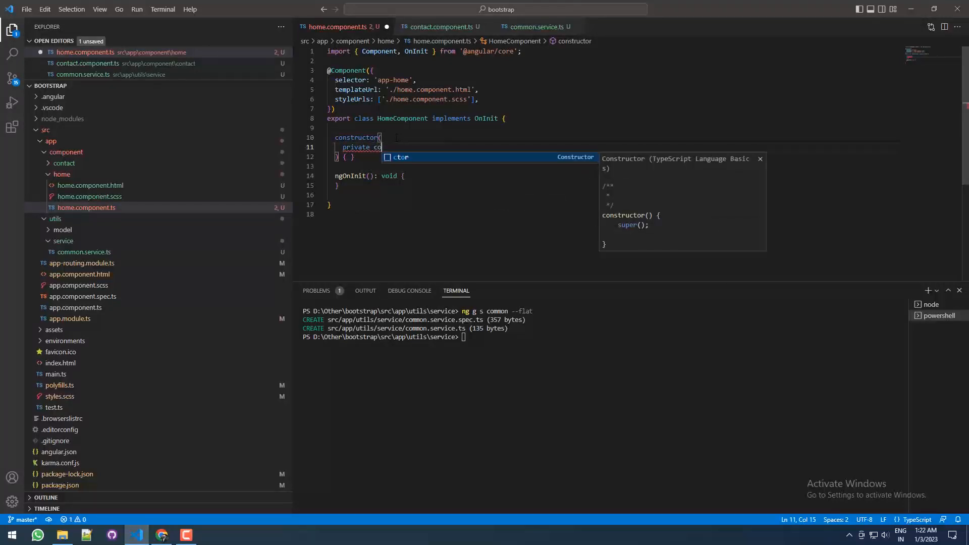
text(mmonSer)
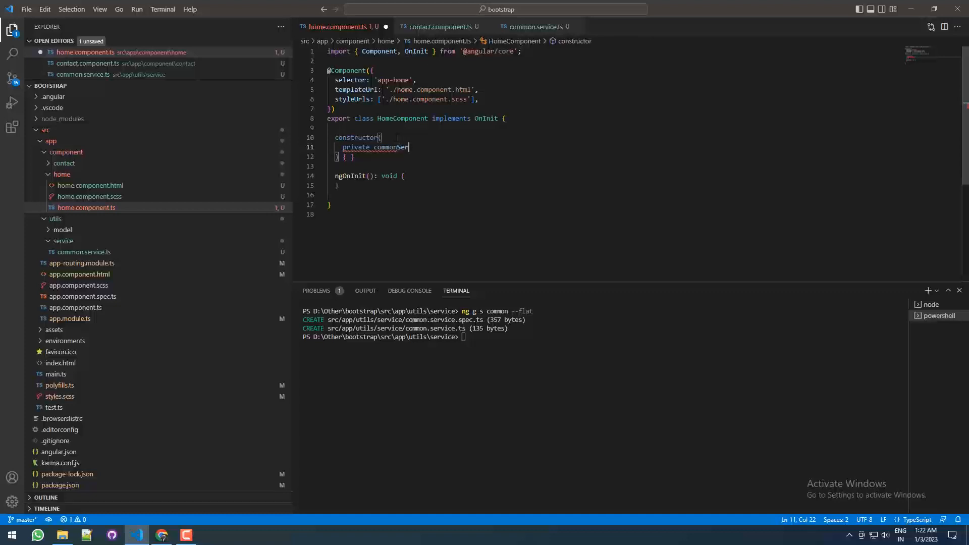
text(:commoser)
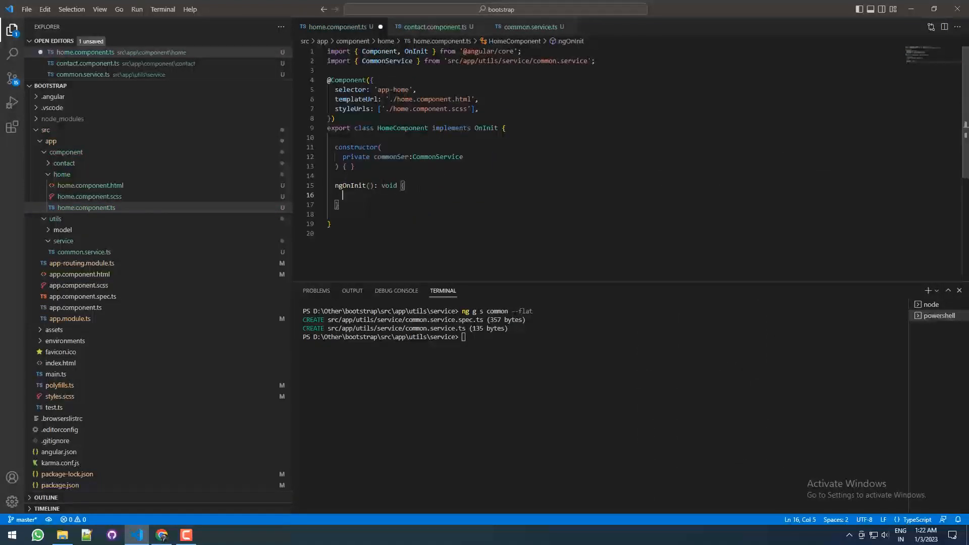
text(comser)
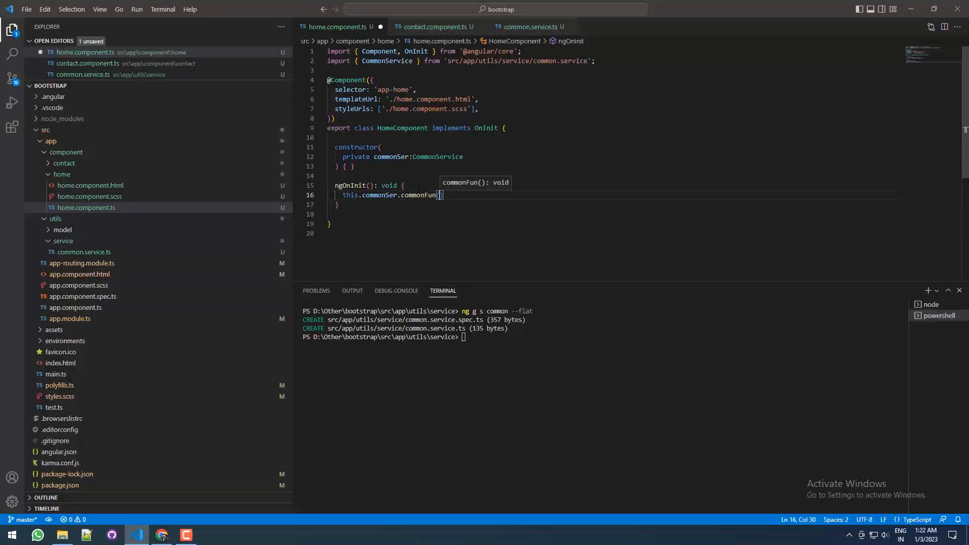
click(162, 535)
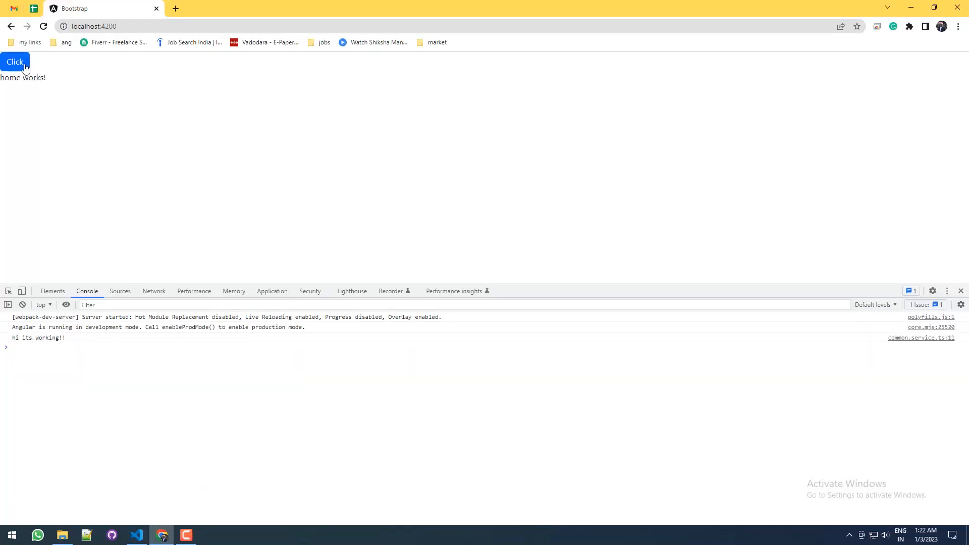
triple_click(22, 77)
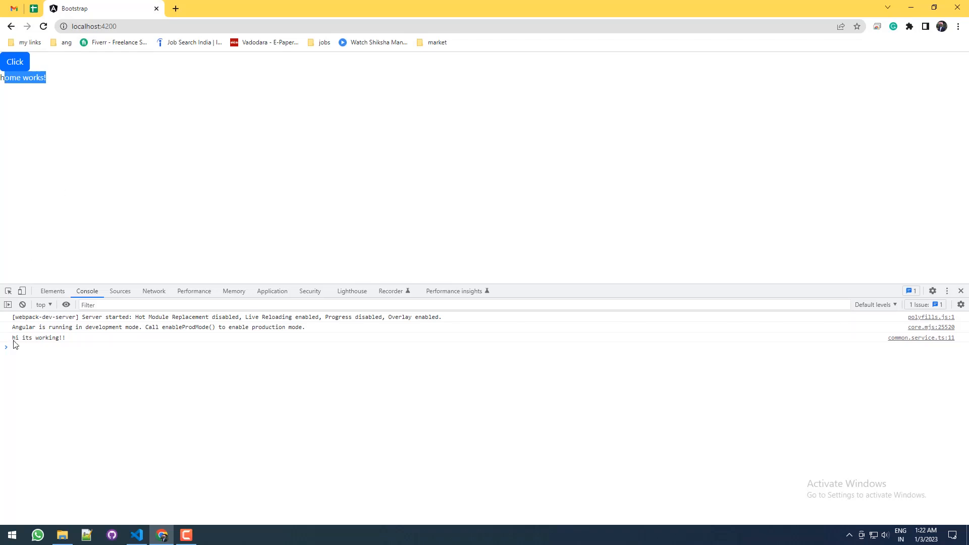
click(38, 337)
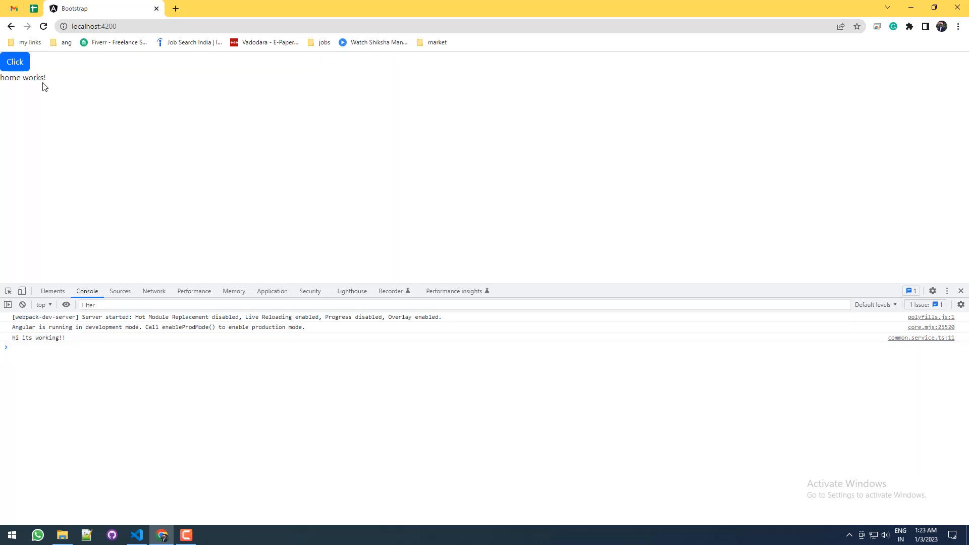
click(137, 534)
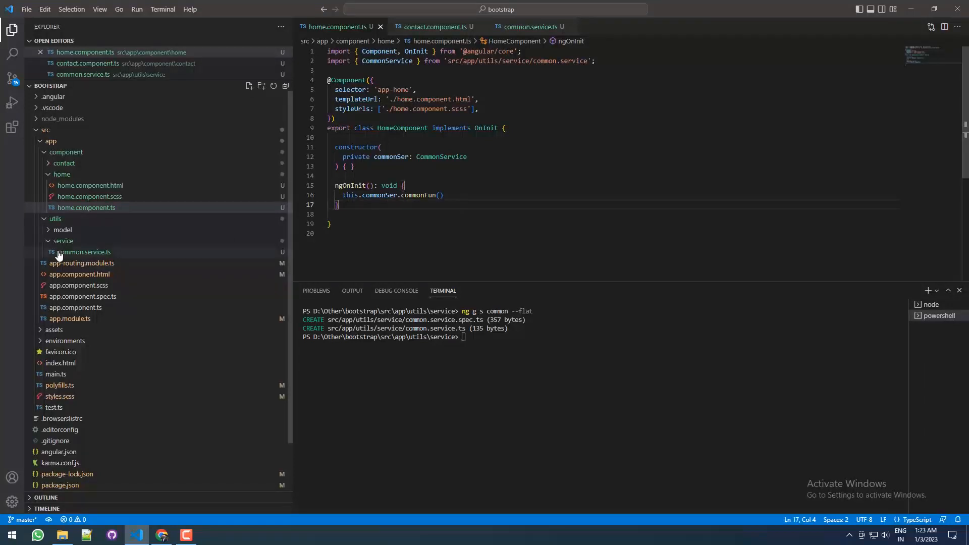
click(83, 251)
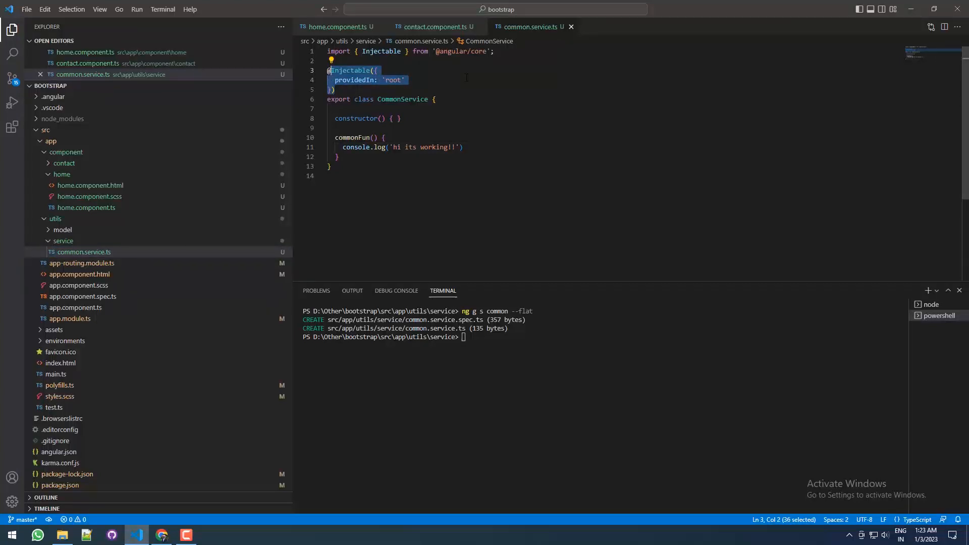
key(ctrl+/)
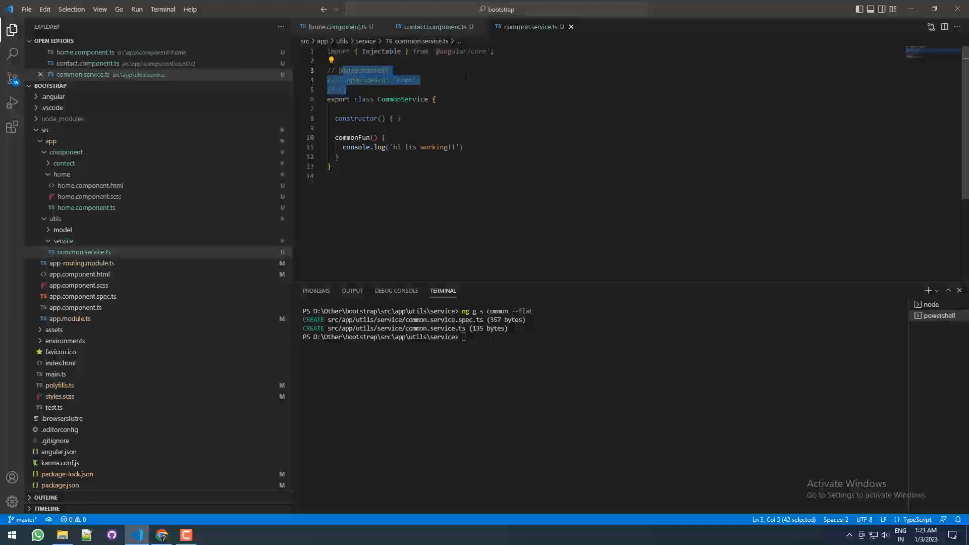
click(162, 535)
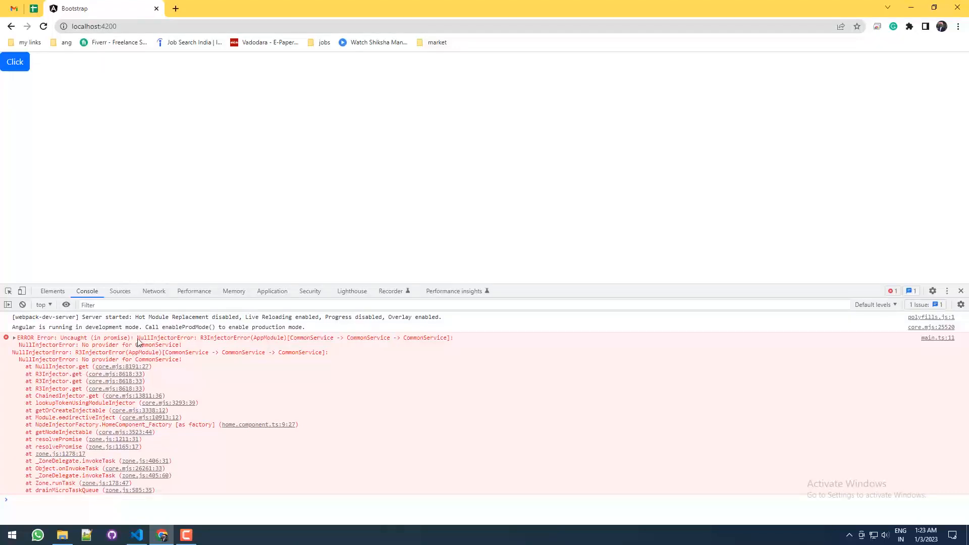
drag(139, 338, 429, 337)
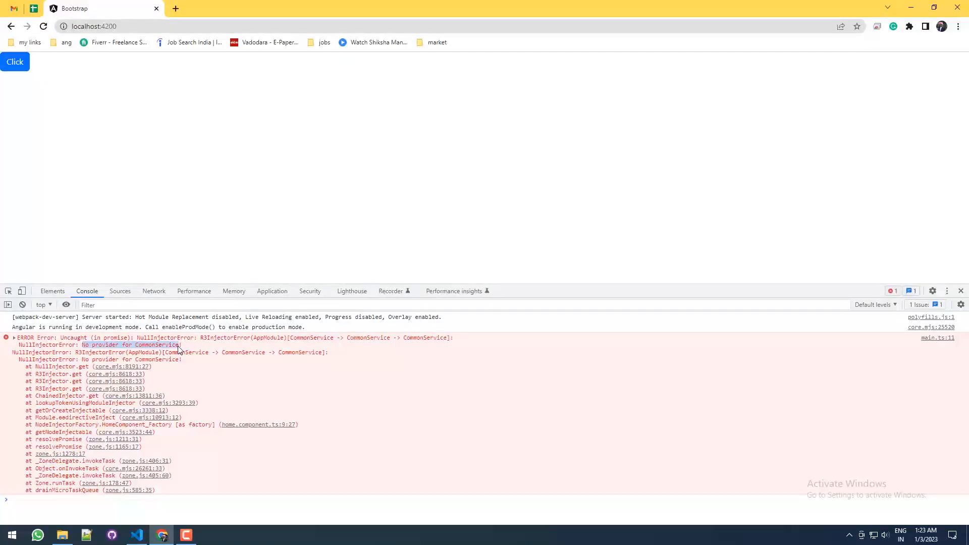
click(135, 534)
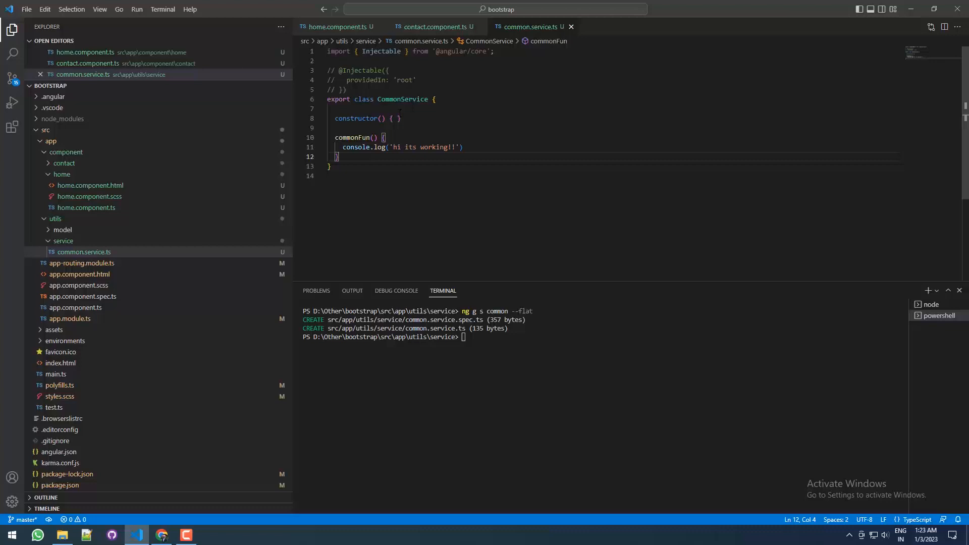
key(Enter)
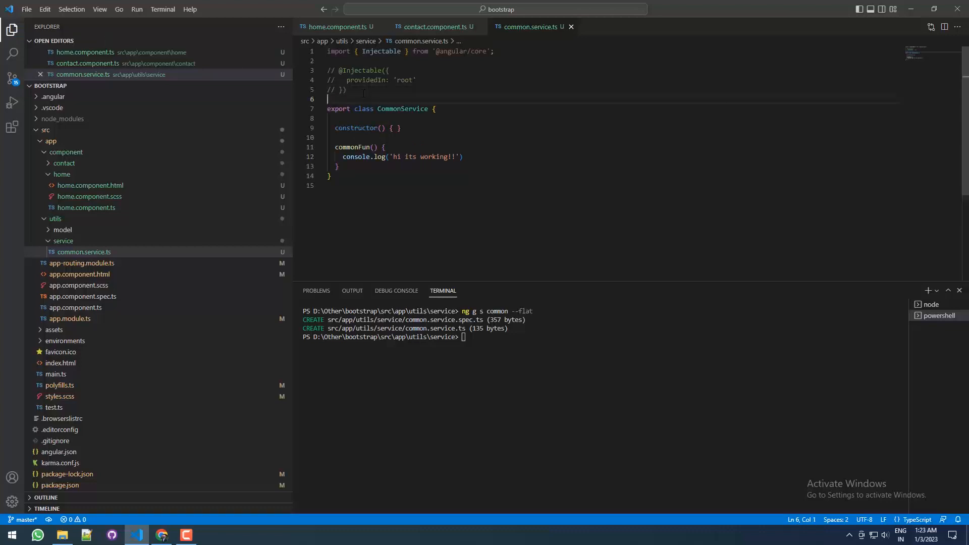
drag(328, 69, 346, 90)
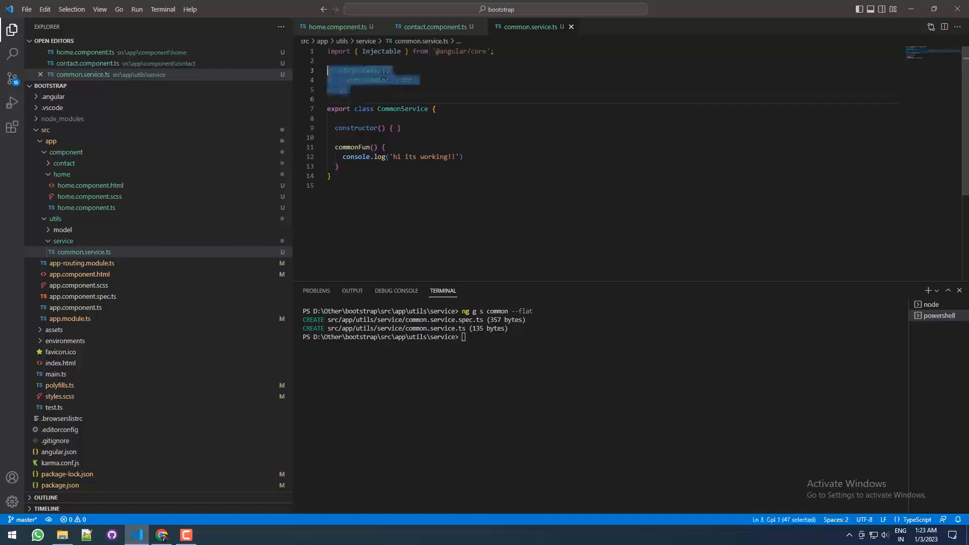
key(Ctrl+/)
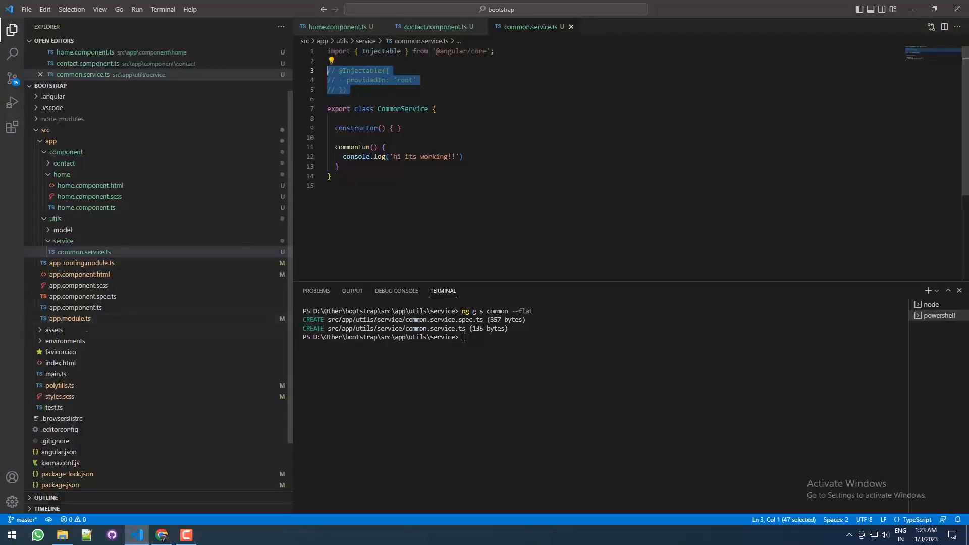
double_click(402, 109)
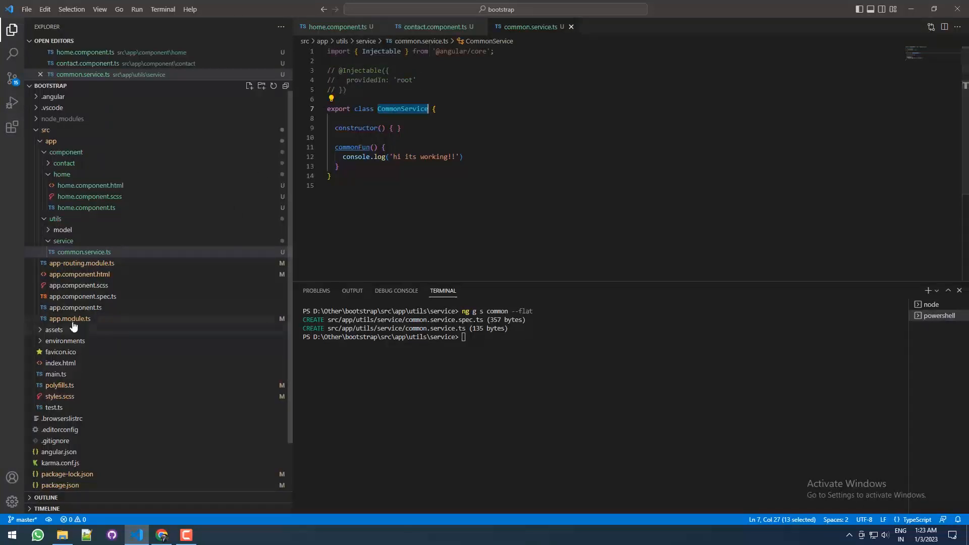
Add CommonService to app.module.ts providers and check the app in the browser
click(69, 318)
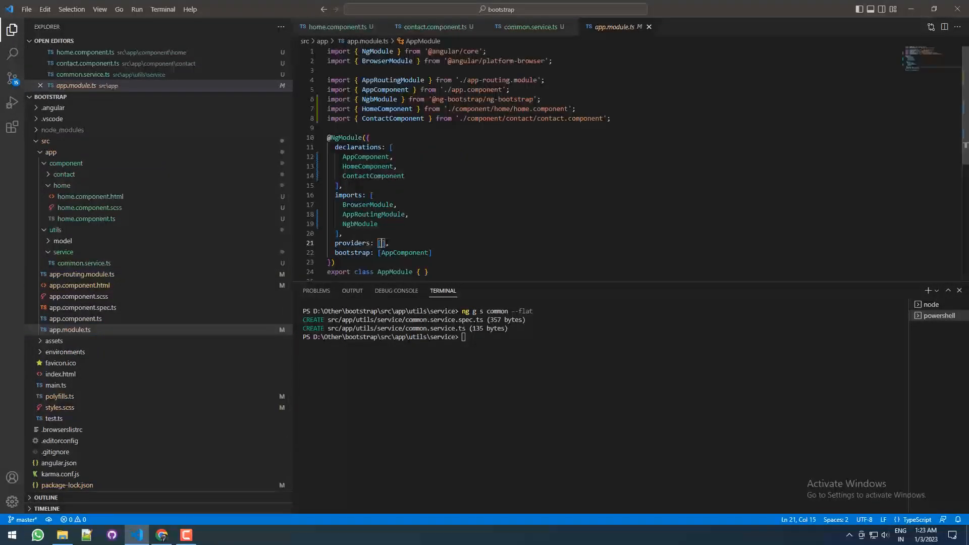
text(CommonService)
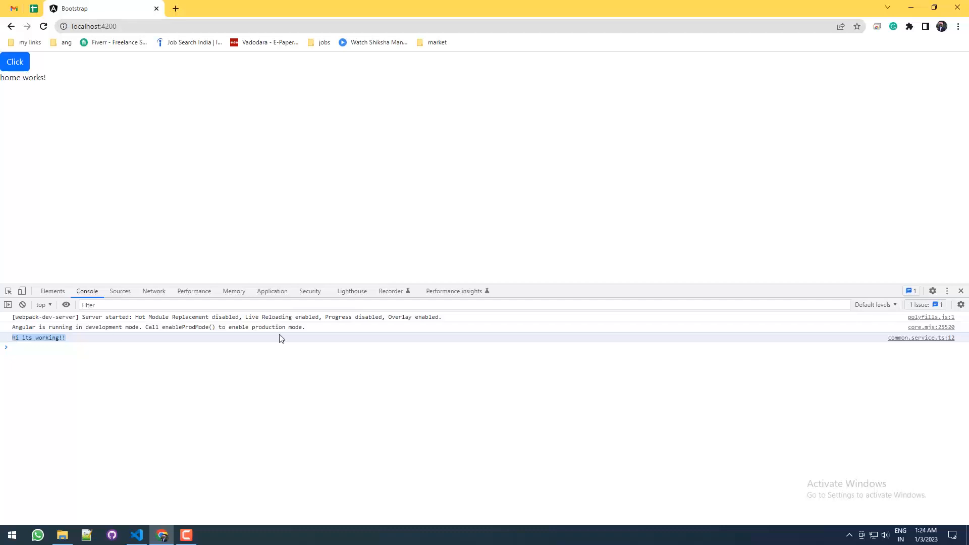
click(136, 534)
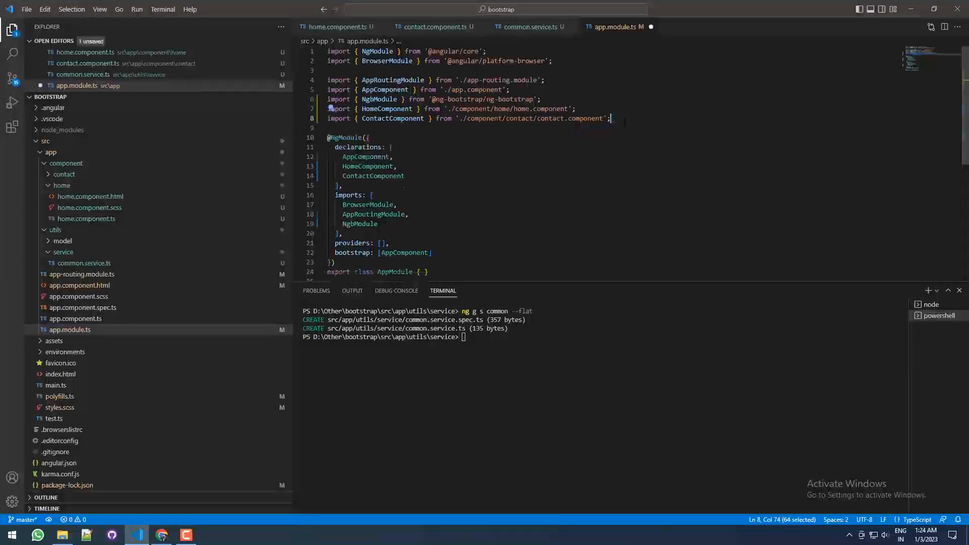
click(162, 534)
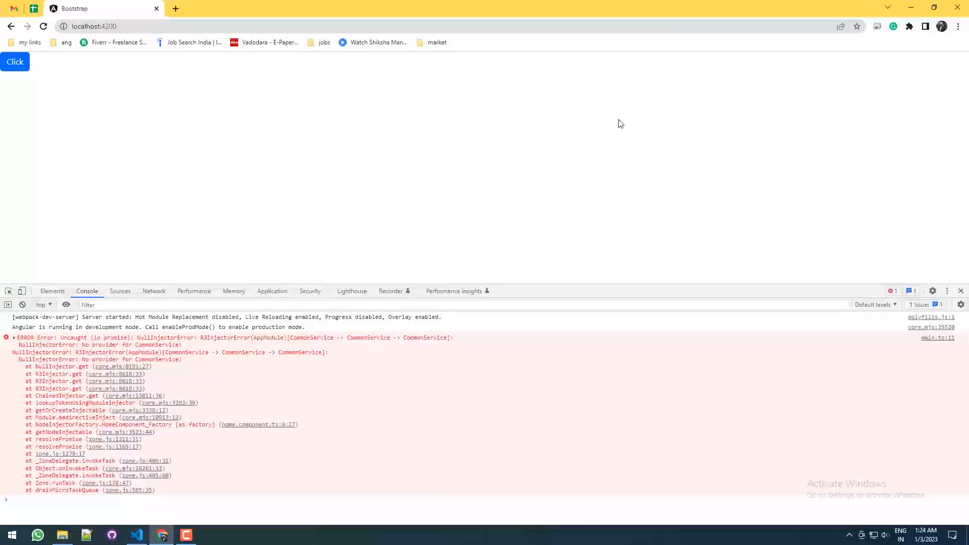
click(135, 535)
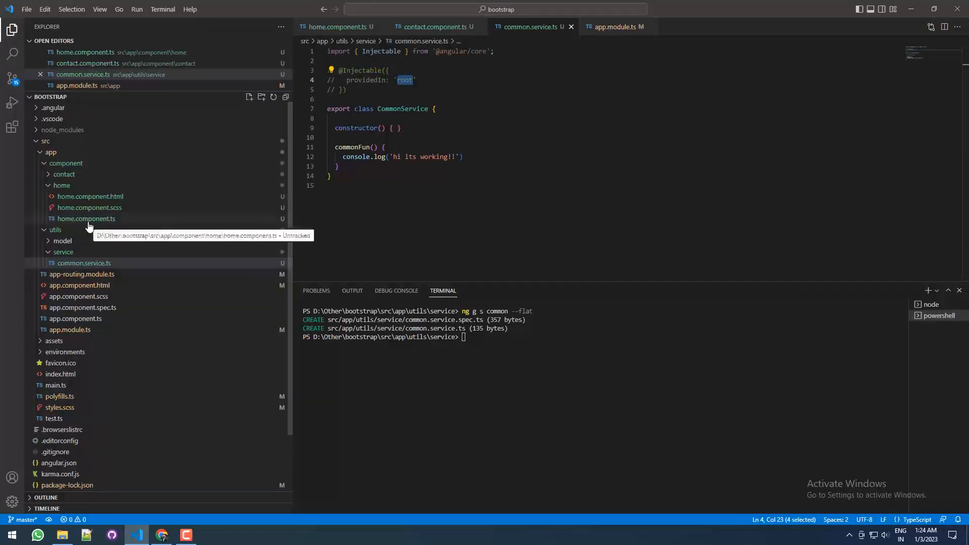
click(85, 218)
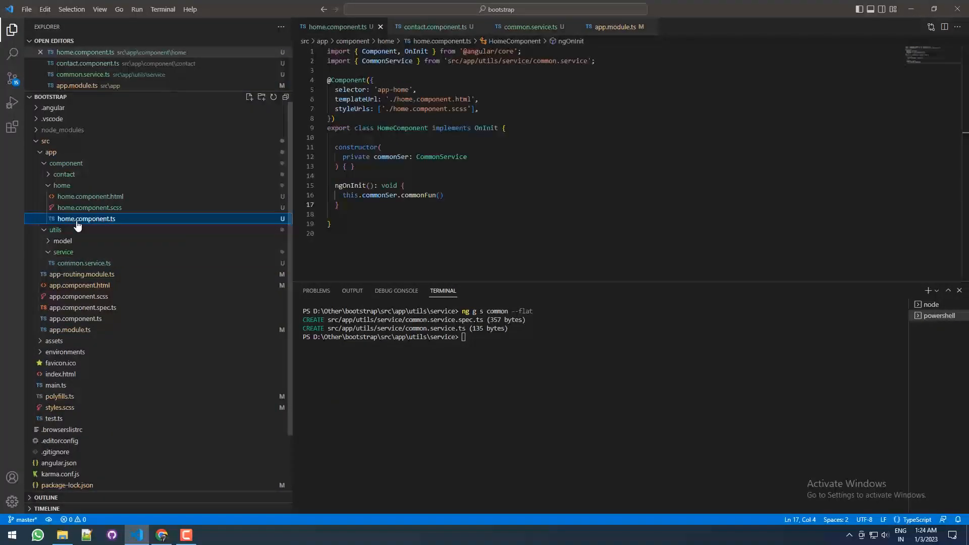
mouse_move(350, 79)
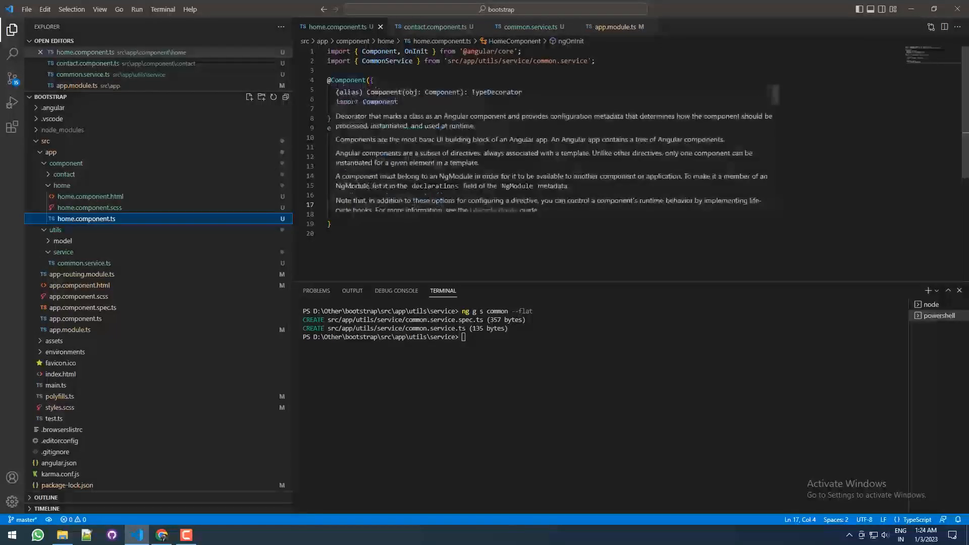
double_click(347, 81)
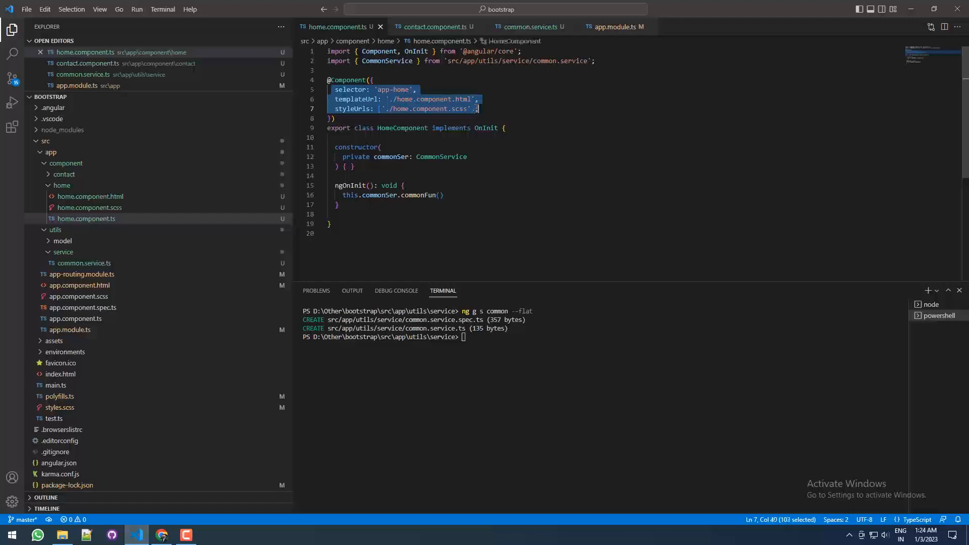
double_click(401, 128)
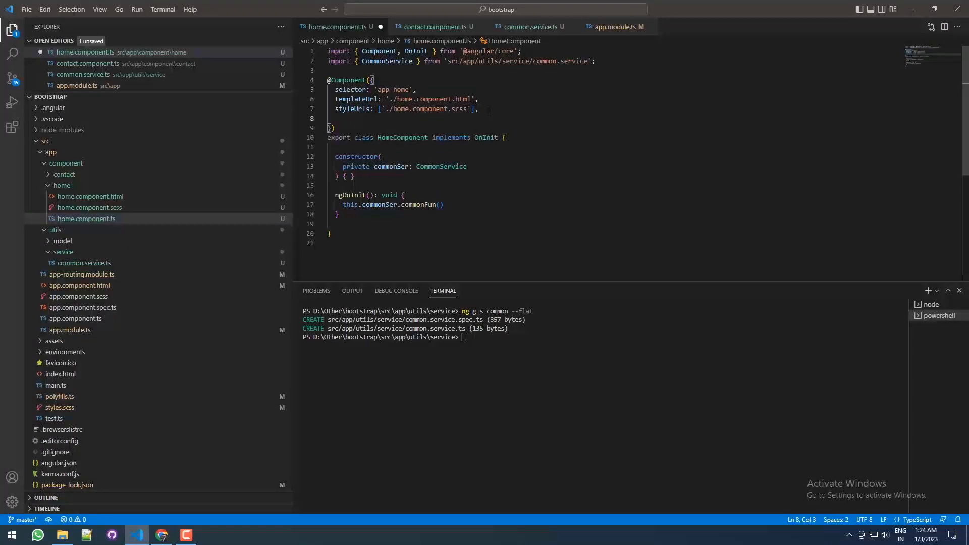
text(providers:[)
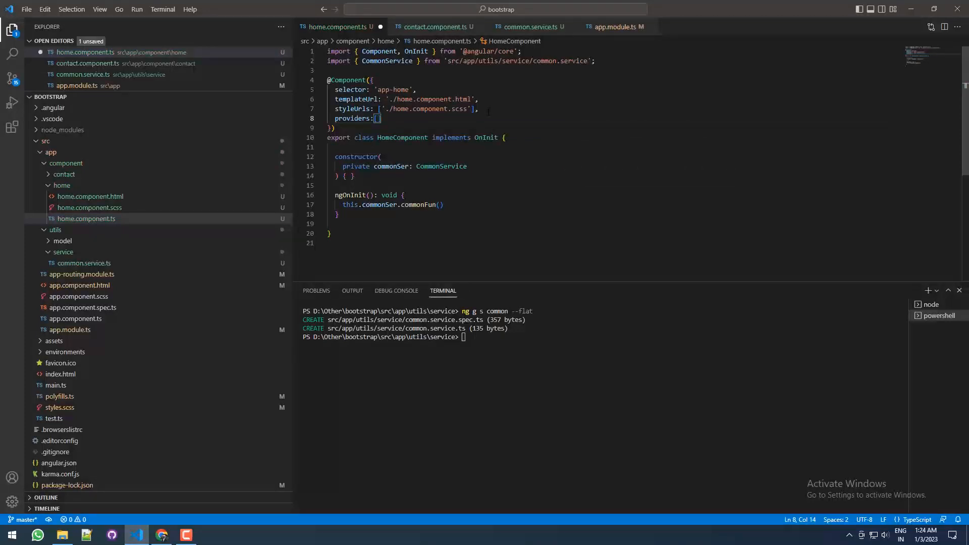
text(CommonService)
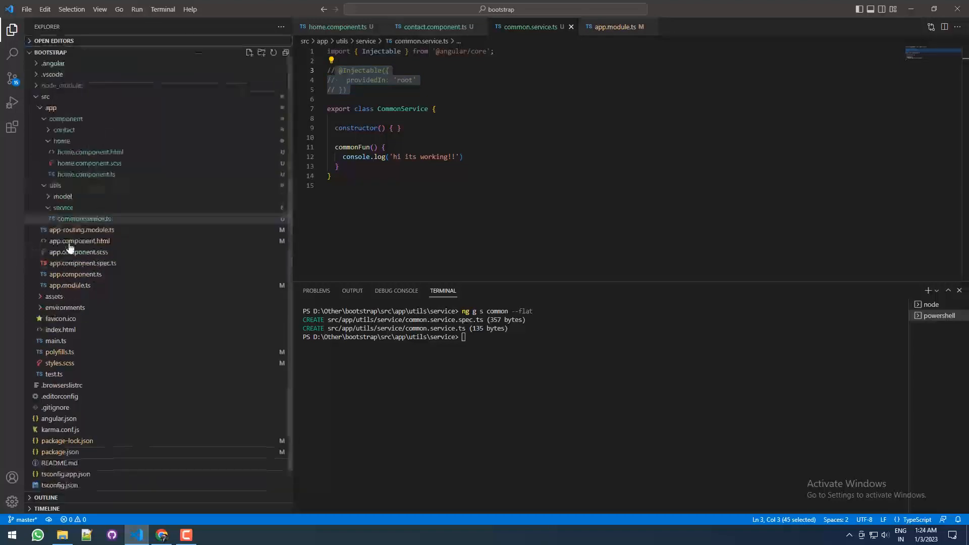
Review the providers in app.module.ts, then return to home.component.ts
click(611, 27)
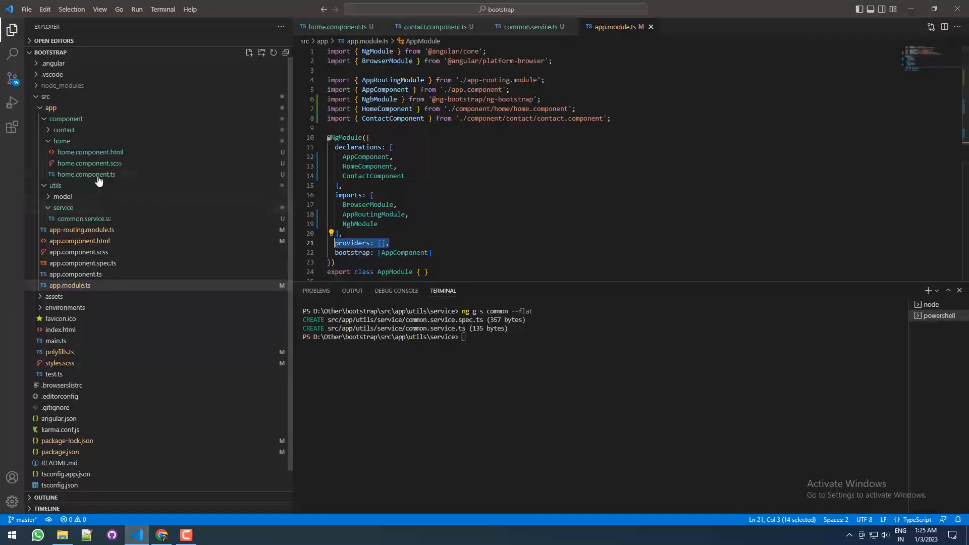
click(86, 174)
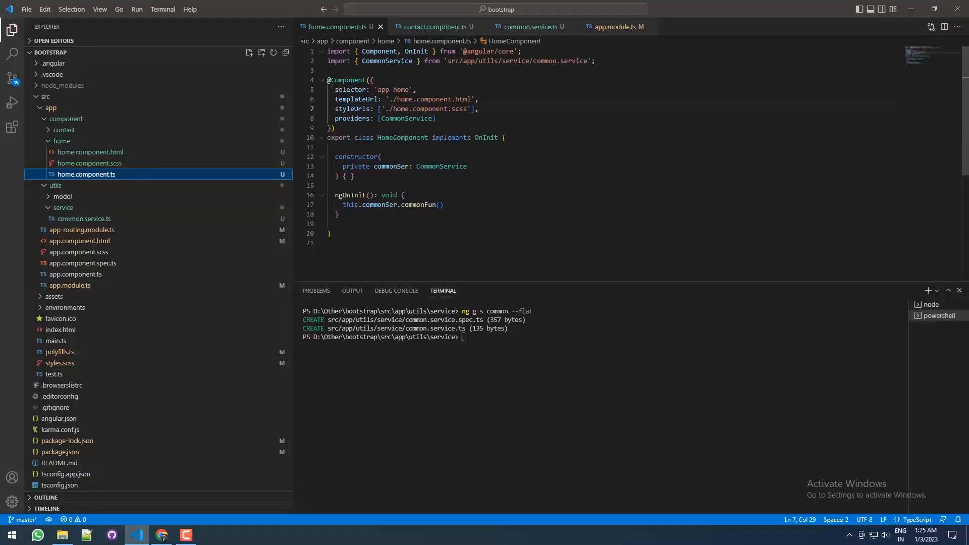